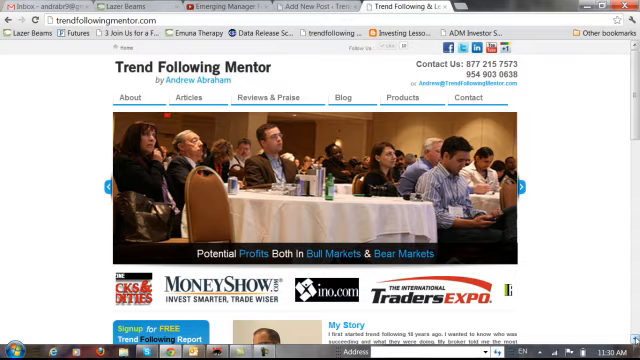
Step: Scroll the Trend Following Mentor homepage down to the My Story section
scroll(down, 3)
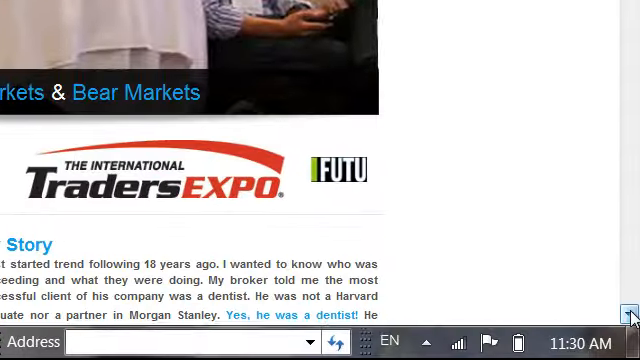
scroll(down, 3)
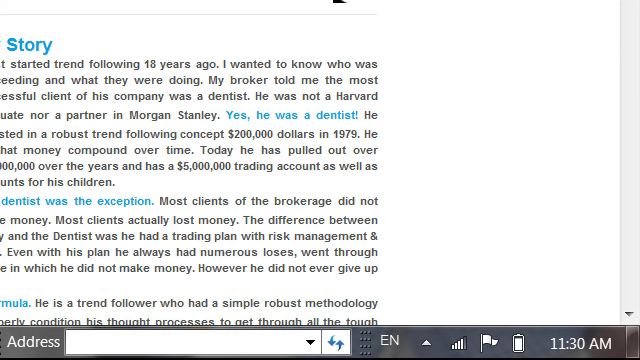
Step: Open Mellanox Technologies' chart with ATR trailing stop from the Trend Mentor Ranking results
scroll(up, 3)
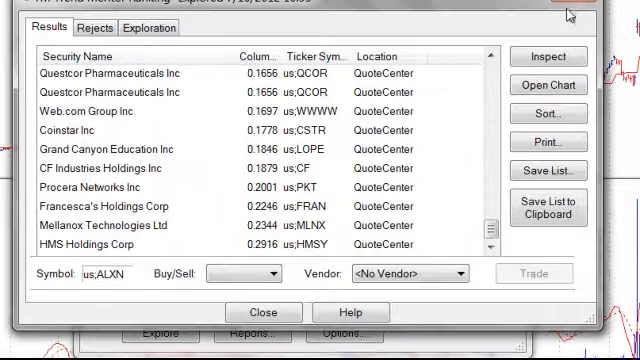
click(548, 80)
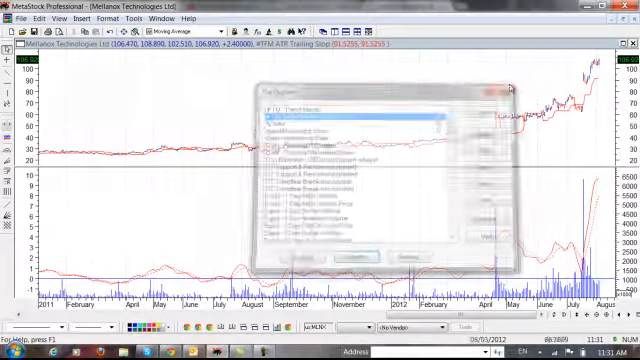
click(510, 85)
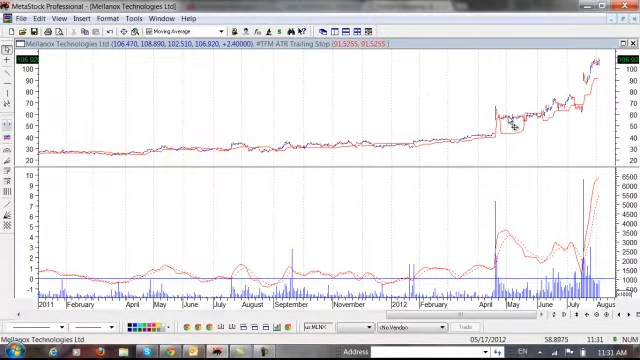